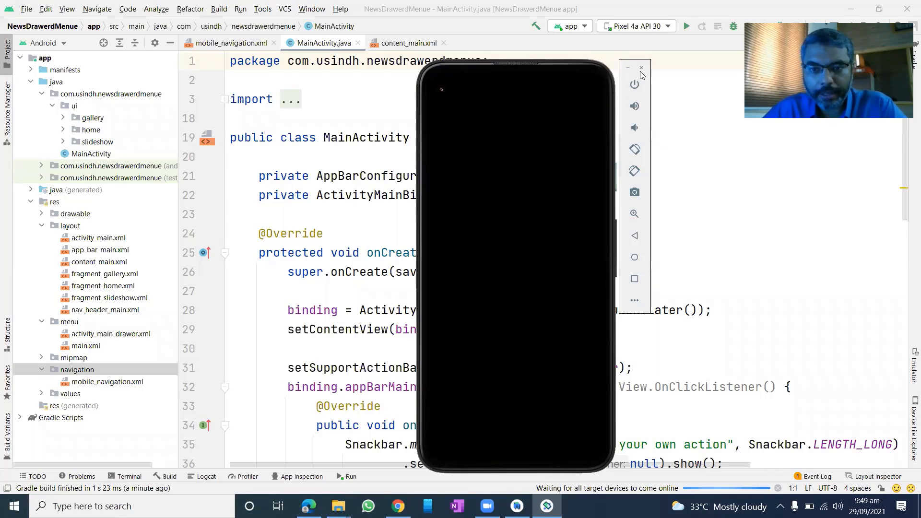
mouse_move(520, 174)
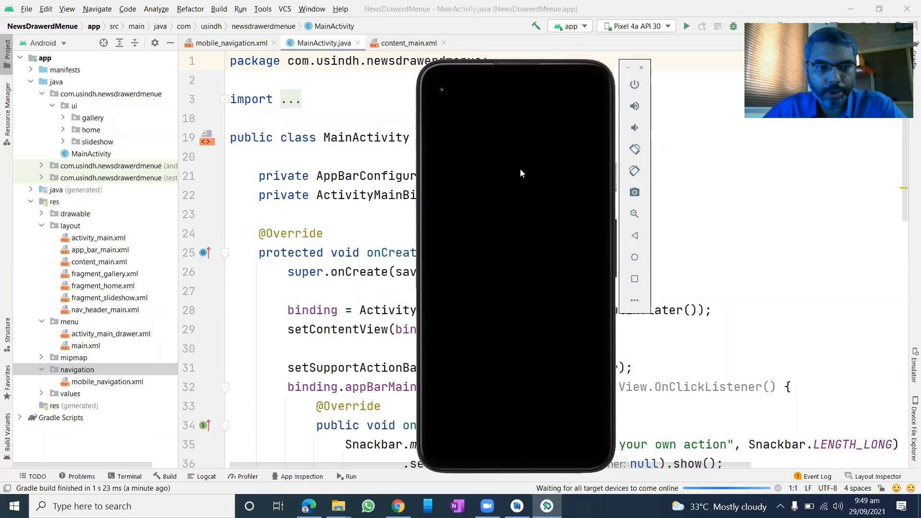
mouse_move(93, 213)
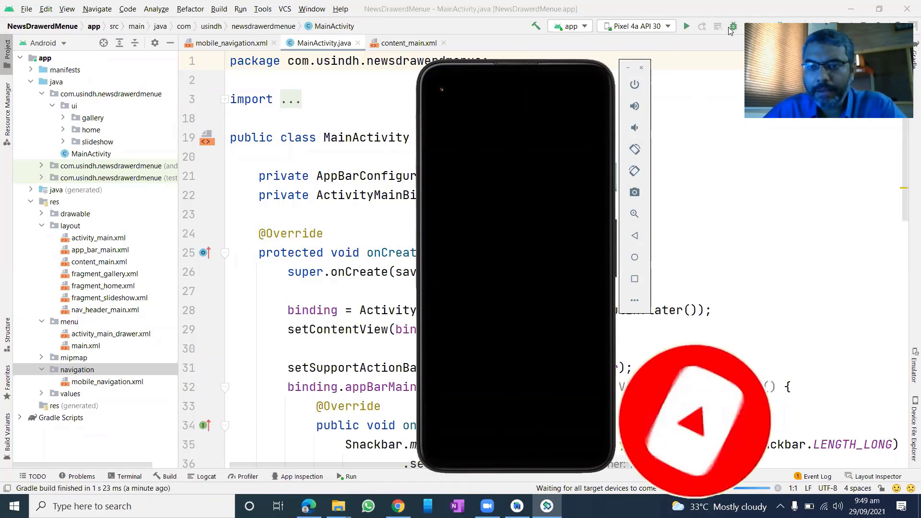
- Run the NewsDrawerdMenue app so it builds while the emulator comes online
left_click(686, 25)
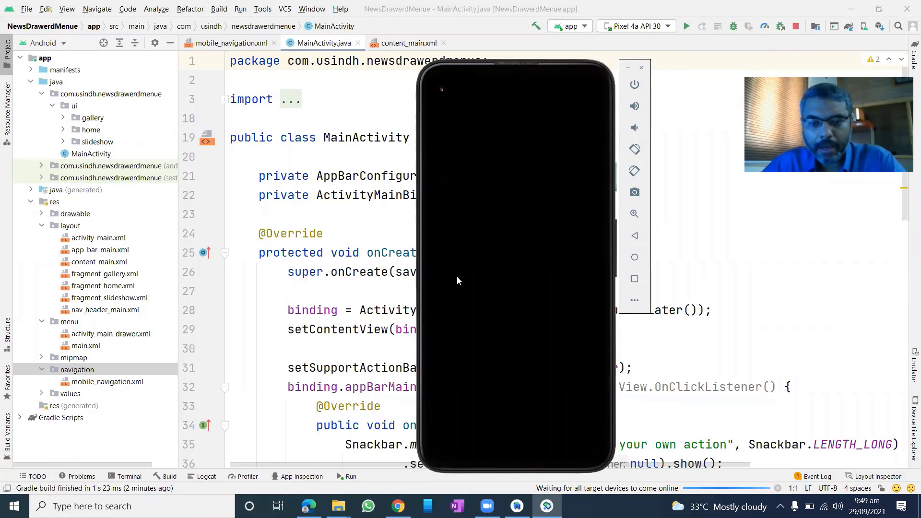
mouse_move(528, 272)
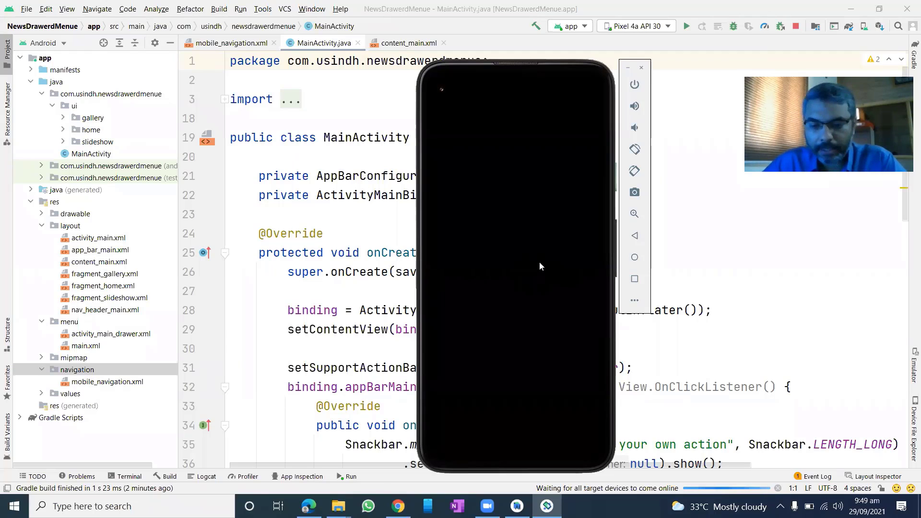
mouse_move(577, 210)
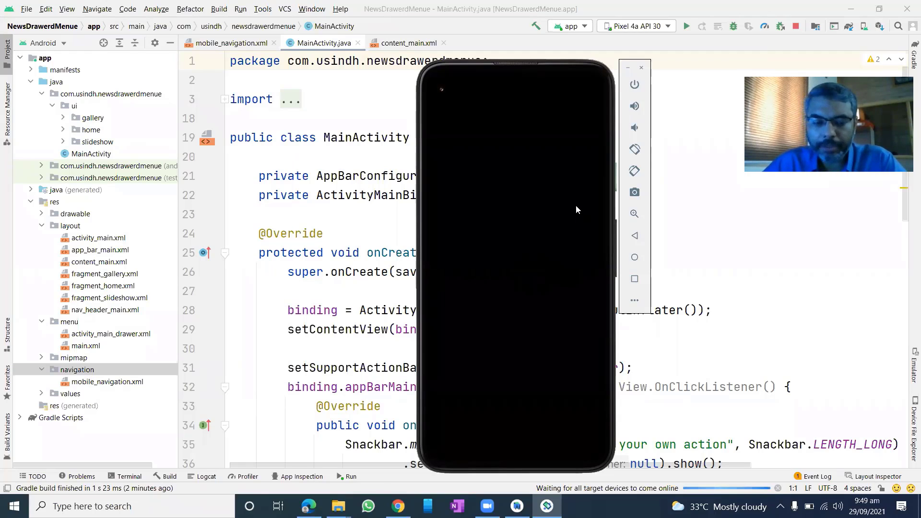
mouse_move(529, 205)
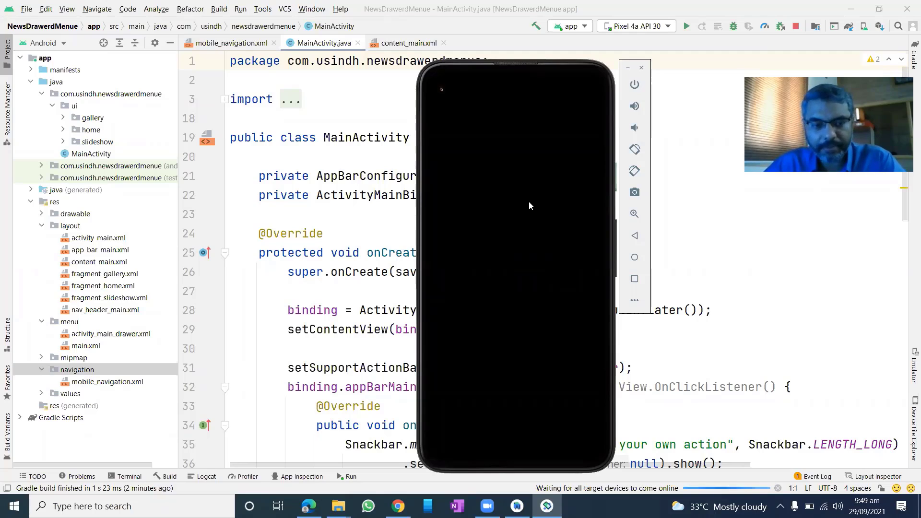
mouse_move(536, 251)
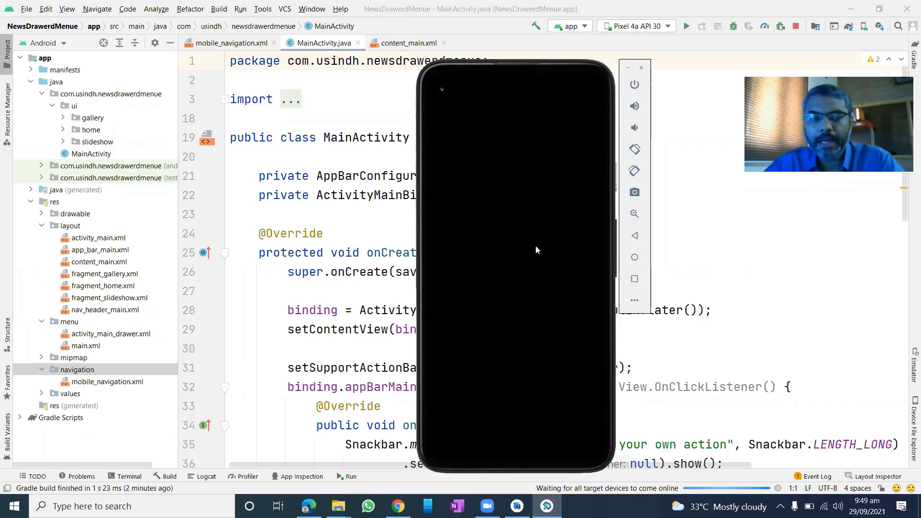
mouse_move(590, 221)
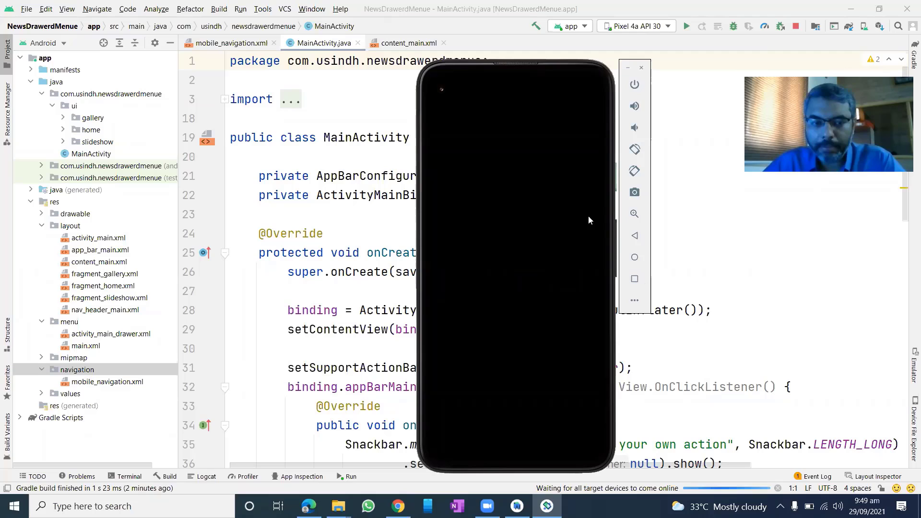
mouse_move(549, 292)
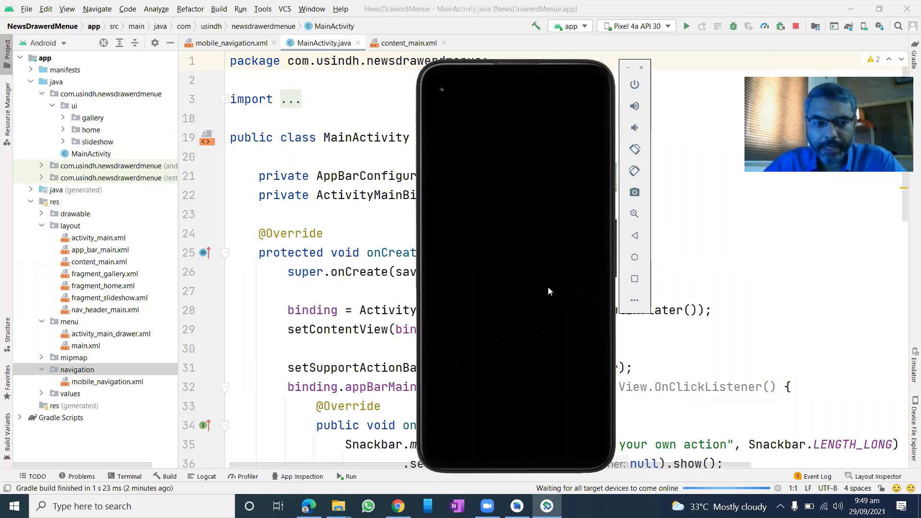
mouse_move(540, 257)
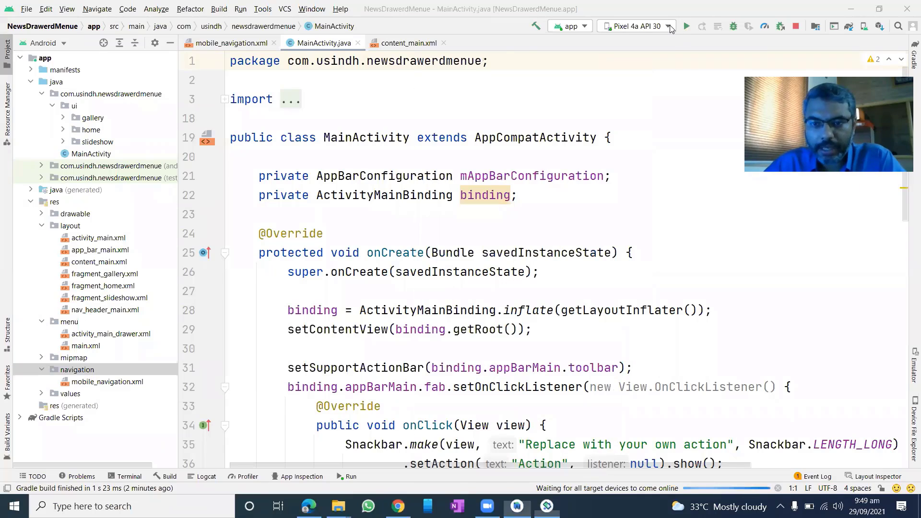
mouse_move(654, 80)
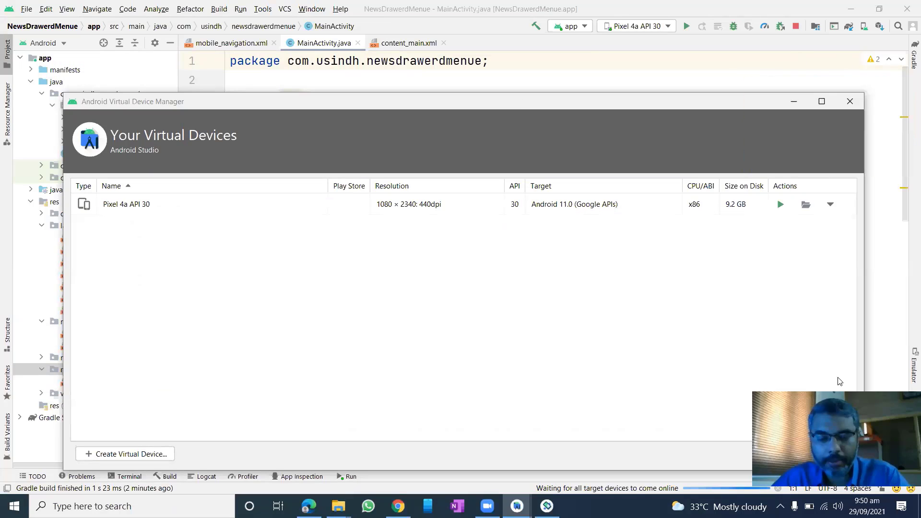
mouse_move(106, 220)
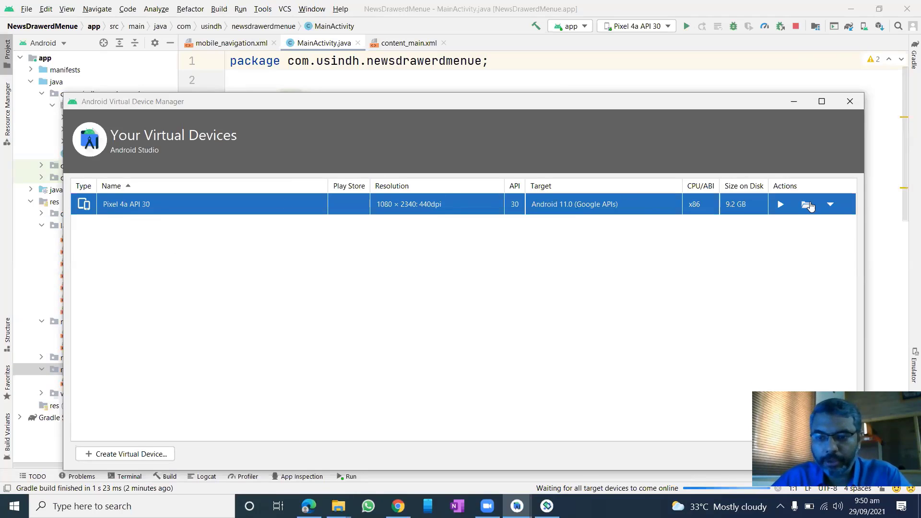
- Show the Pixel 4a API 30 device's actions, including Wipe Data, in AVD Manager
left_click(831, 204)
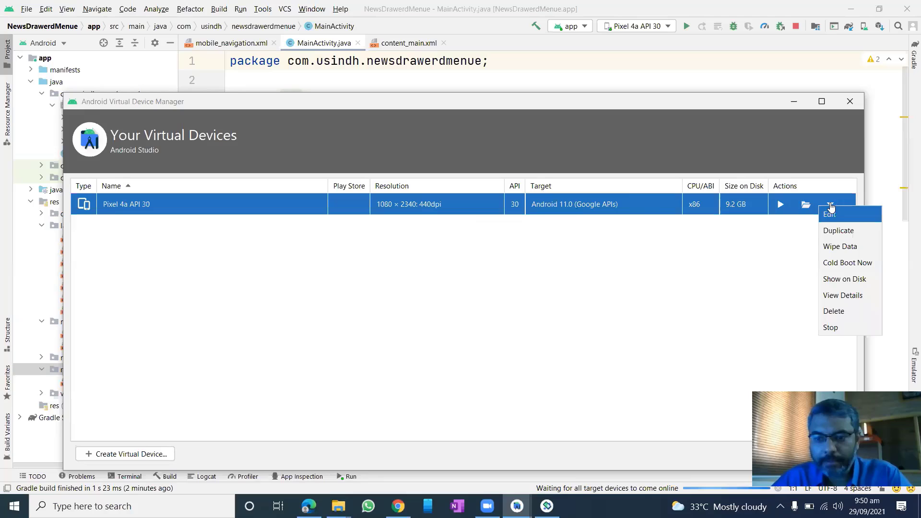
mouse_move(857, 225)
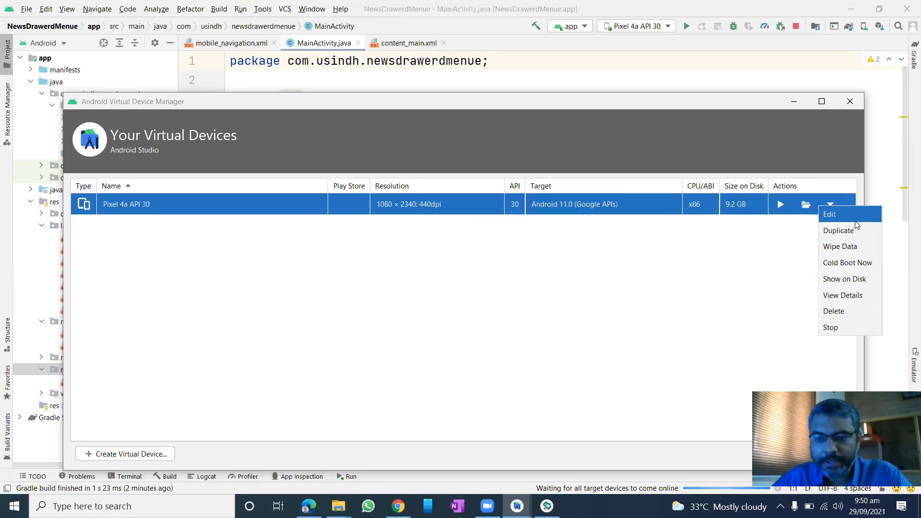
mouse_move(841, 247)
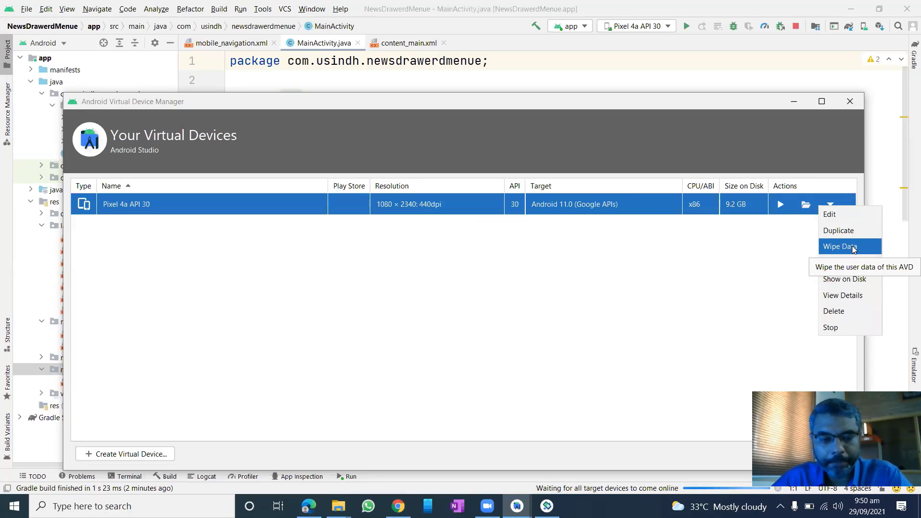
mouse_move(849, 251)
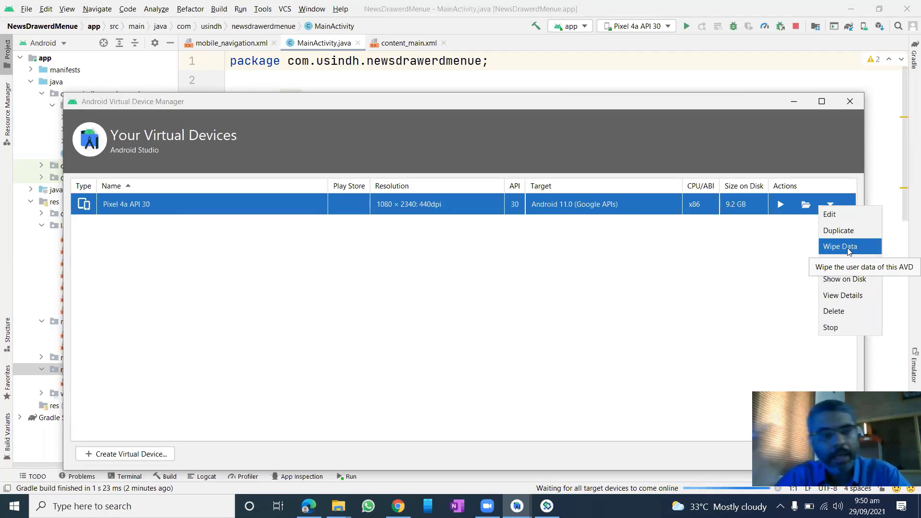
mouse_move(850, 263)
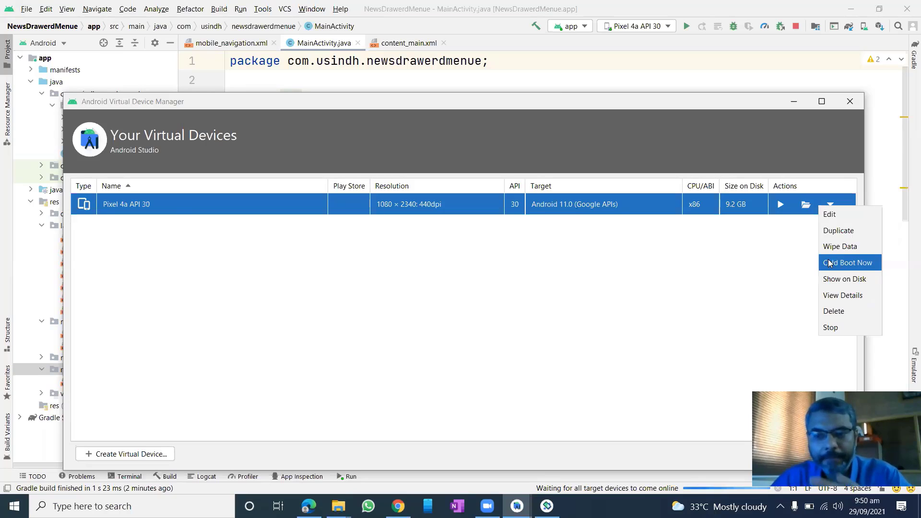
mouse_move(594, 214)
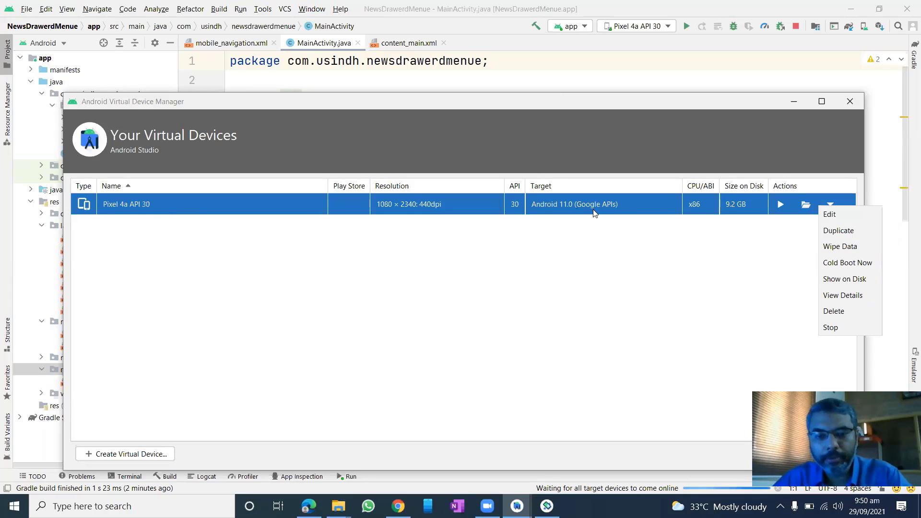
mouse_move(841, 247)
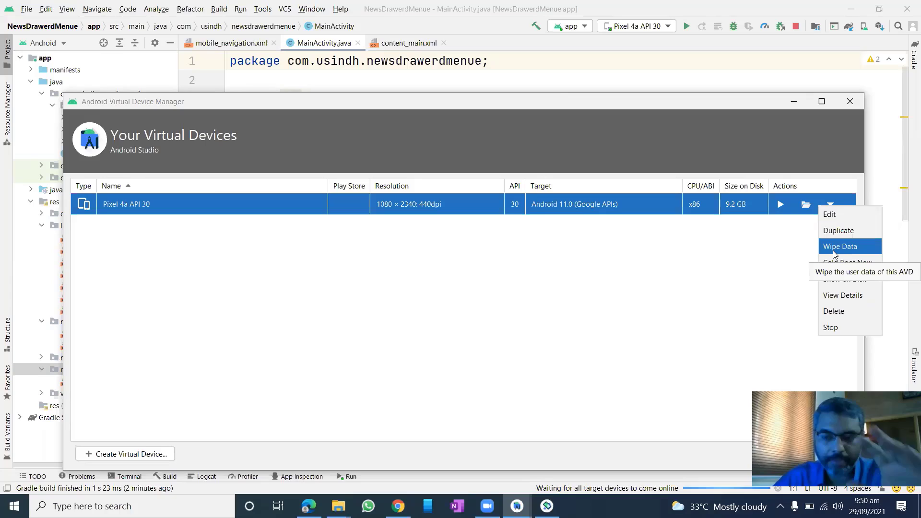
mouse_move(857, 254)
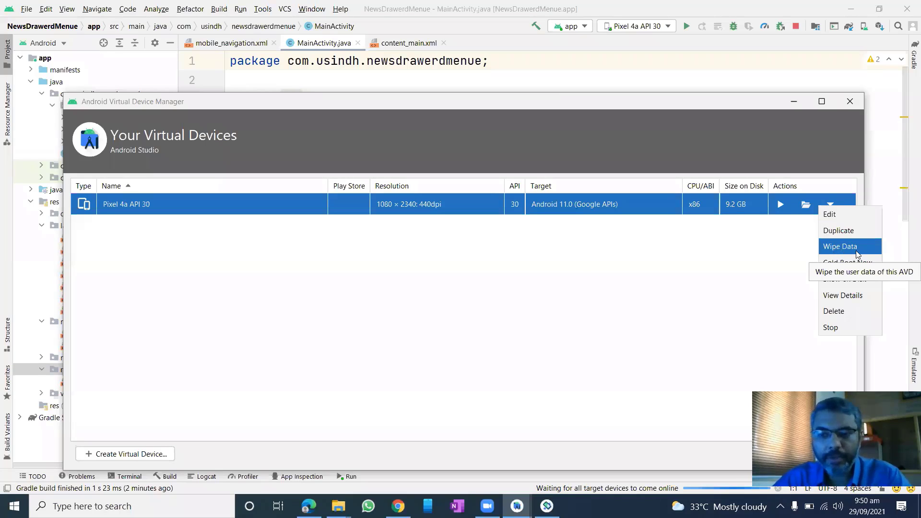
- Attempt to wipe the running Pixel 4a's data and dismiss the cannot-wipe warning
left_click(840, 247)
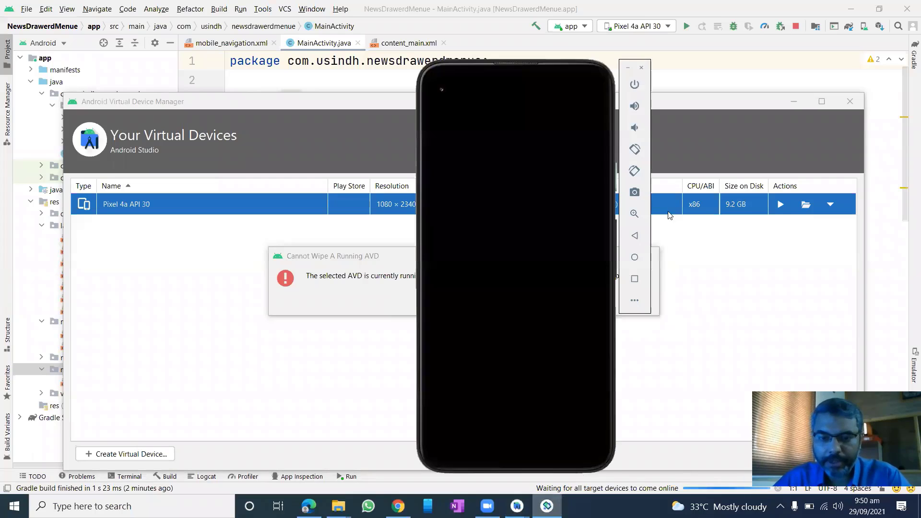
mouse_move(633, 87)
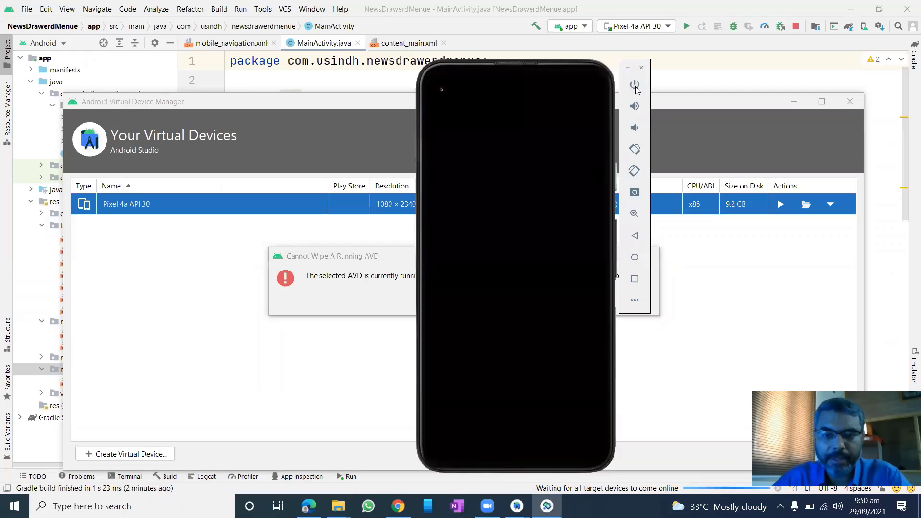
mouse_move(637, 84)
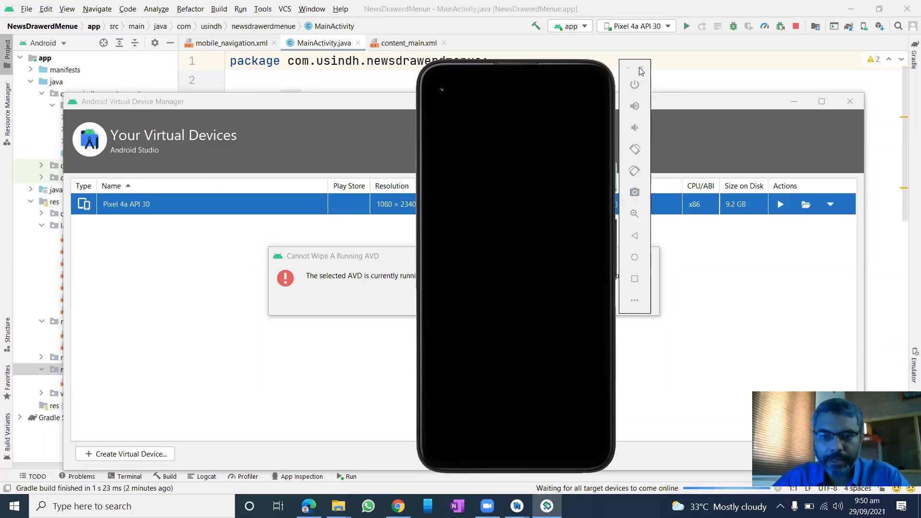
mouse_move(536, 299)
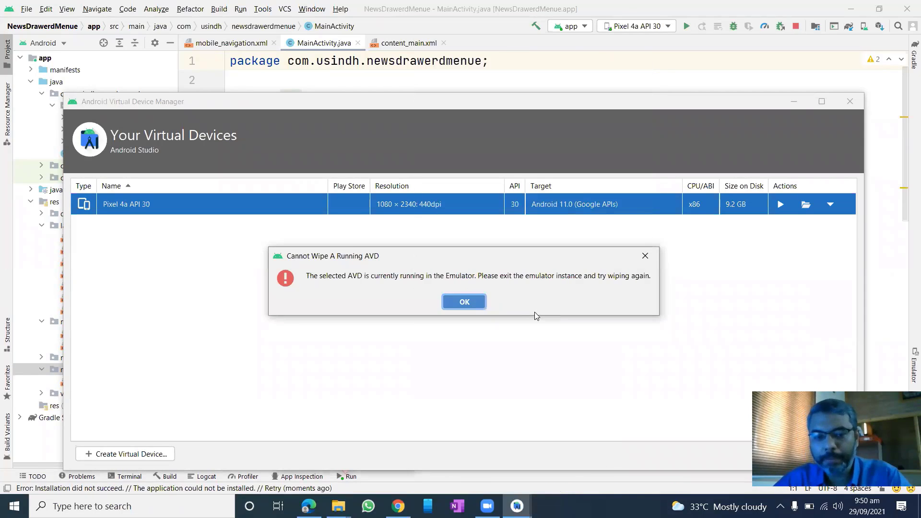
mouse_move(515, 336)
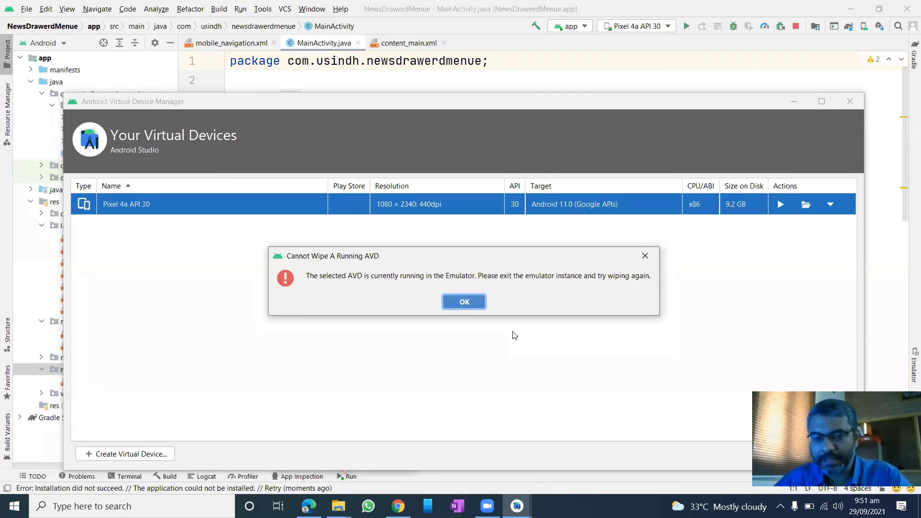
mouse_move(490, 331)
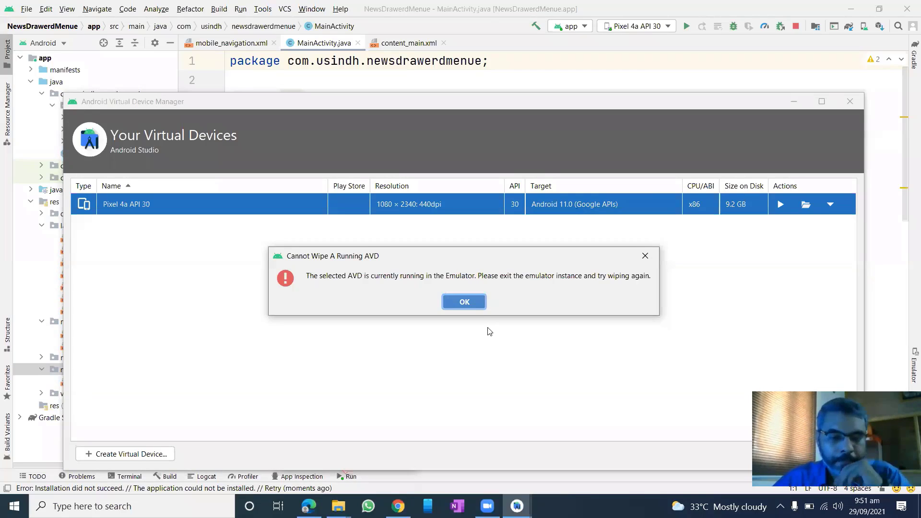
mouse_move(608, 280)
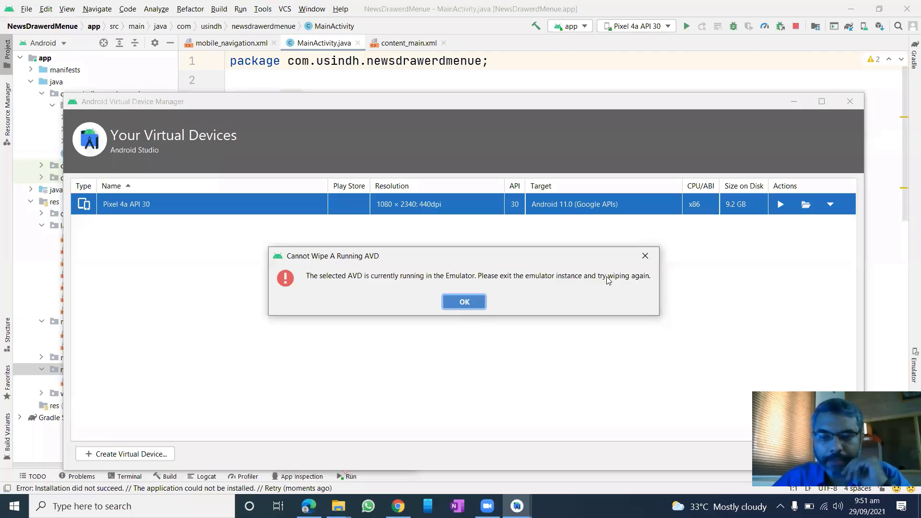
left_click(464, 302)
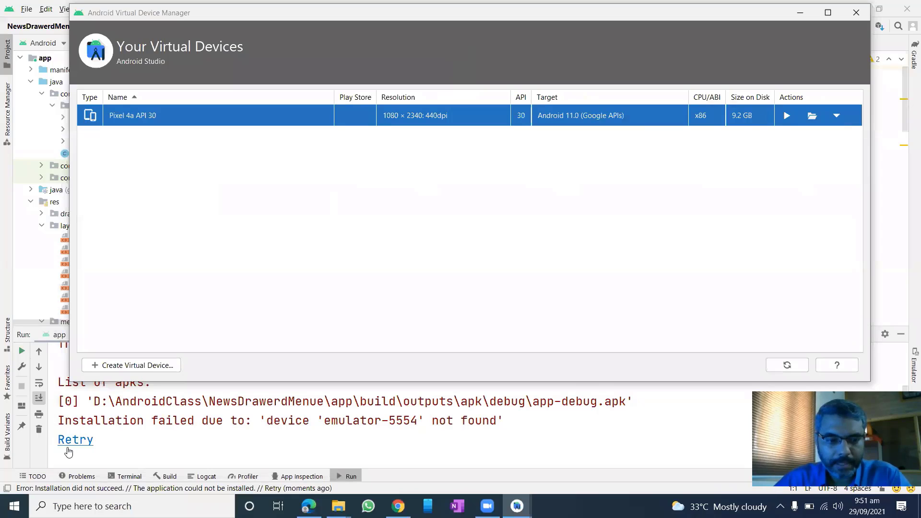
mouse_move(786, 176)
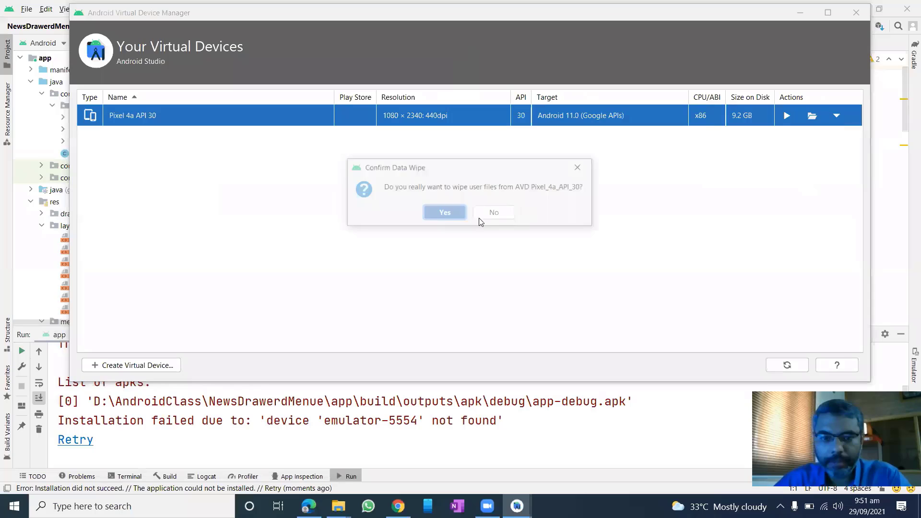
mouse_move(203, 179)
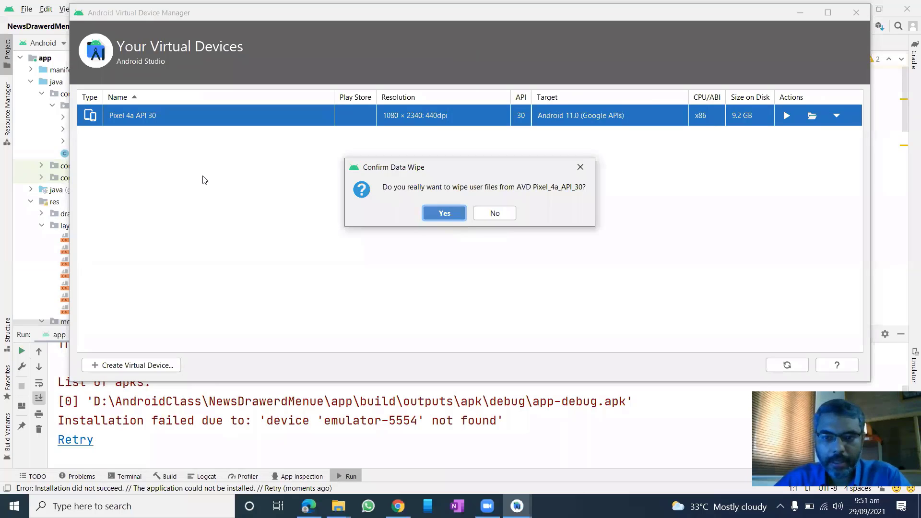
- Confirm wiping the Pixel 4a API 30 user data
left_click(443, 213)
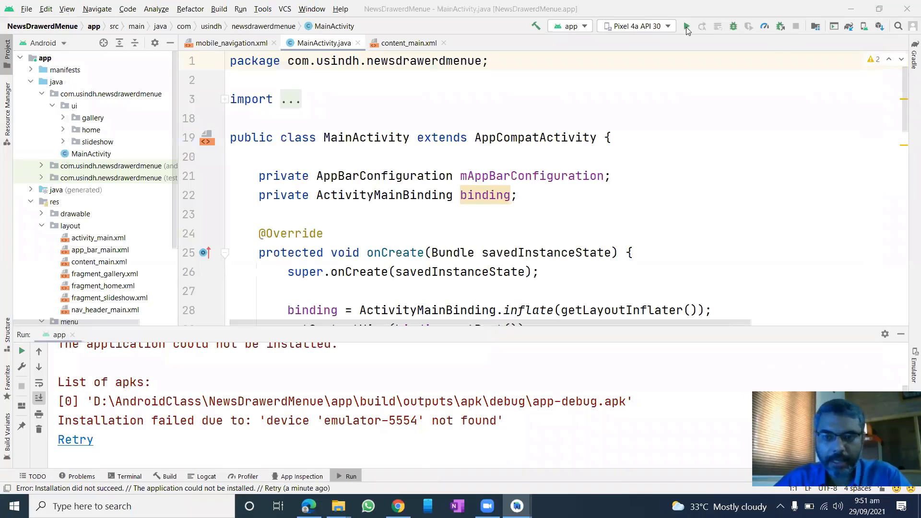
- Rebuild and launch the app on the freshly wiped Pixel 4a API 30 emulator
left_click(685, 26)
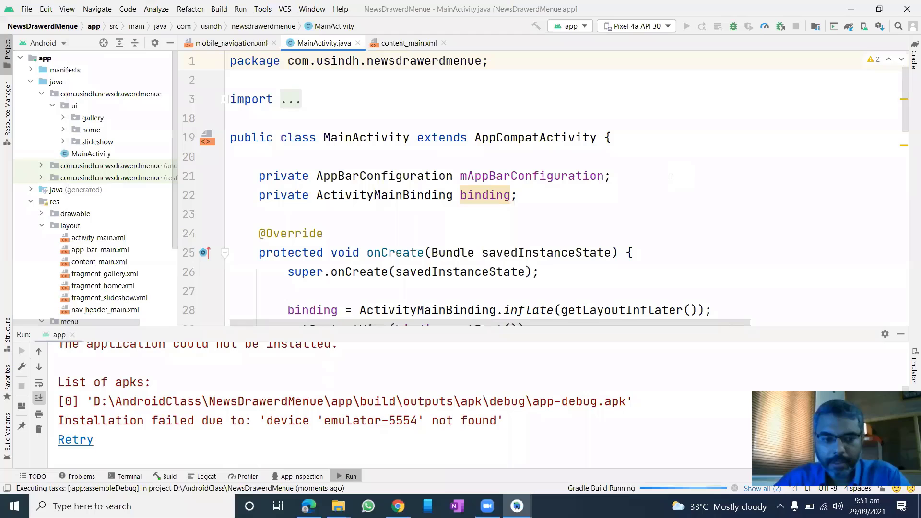
left_click(687, 25)
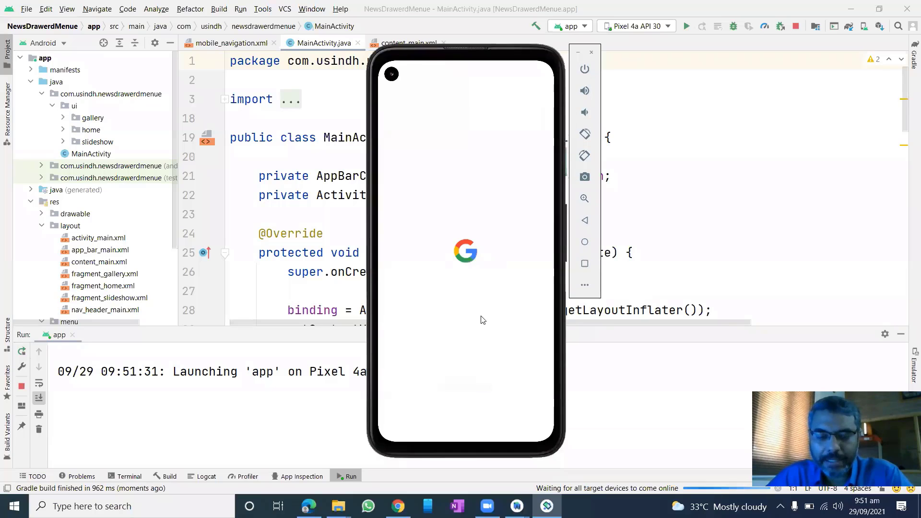
mouse_move(532, 163)
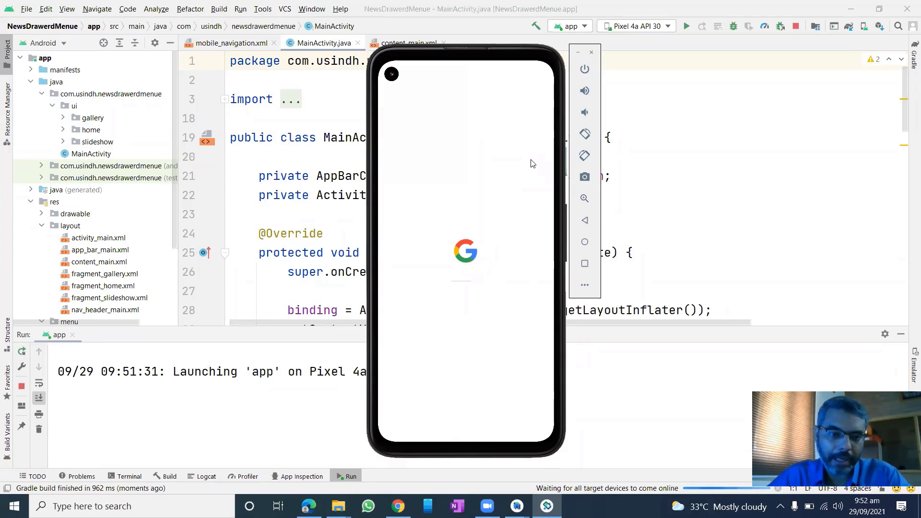
mouse_move(499, 172)
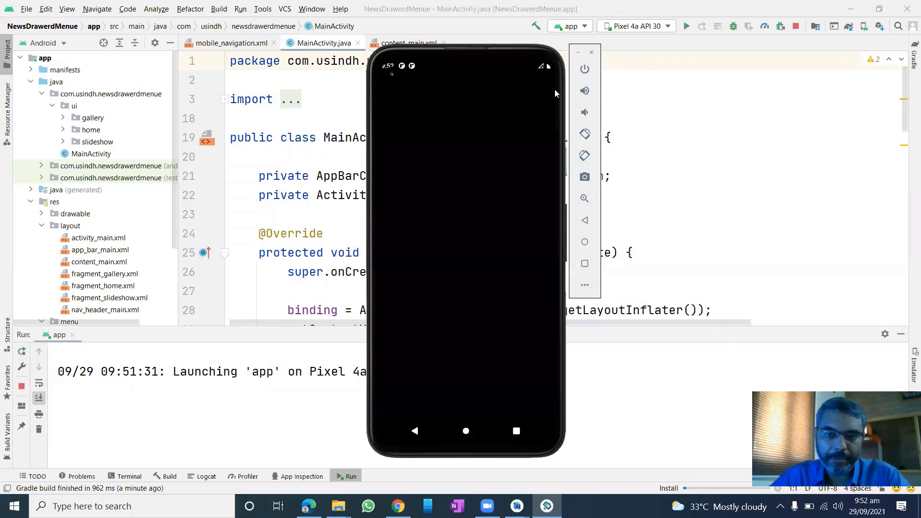
left_click(585, 69)
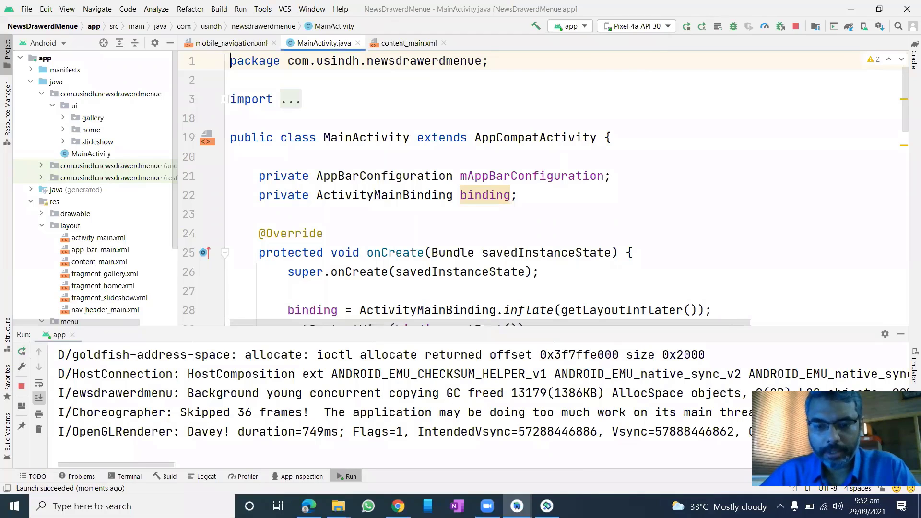
mouse_move(296, 125)
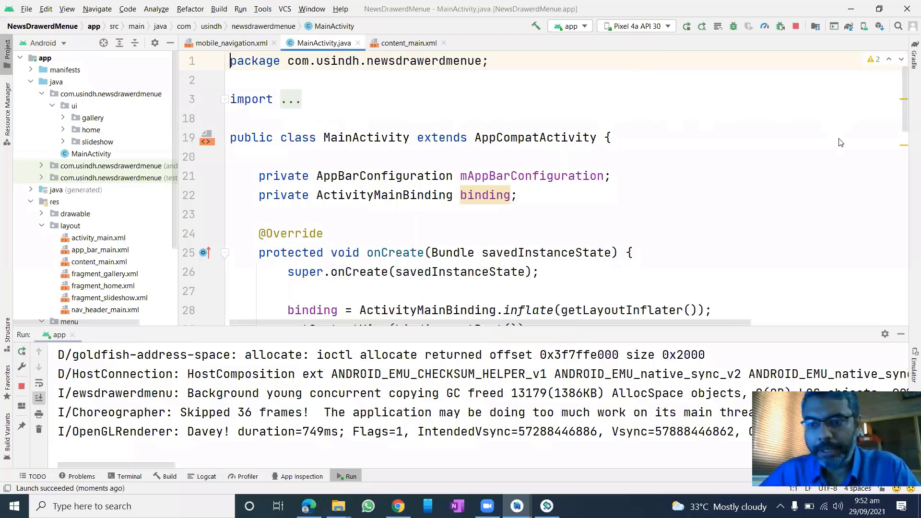
- Reopen the virtual device list showing Pixel 4a API 30 at 1.2 GB
left_click(837, 115)
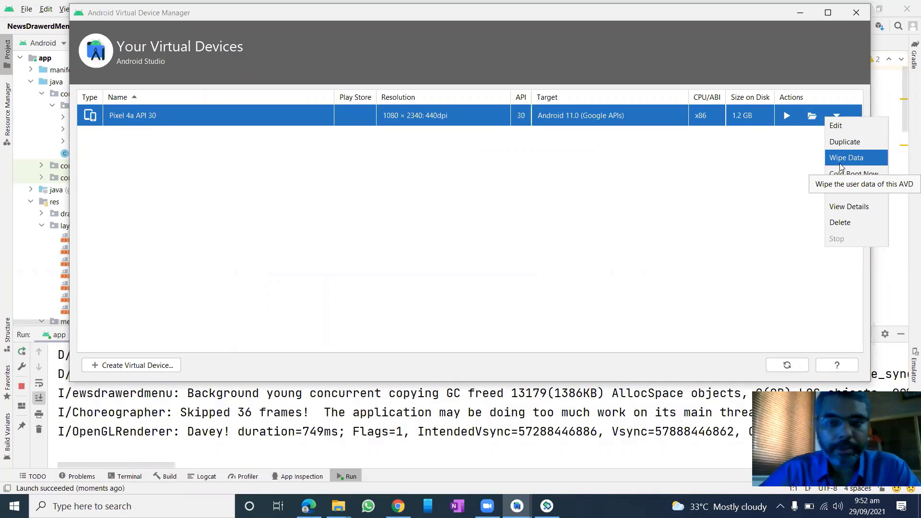
mouse_move(844, 142)
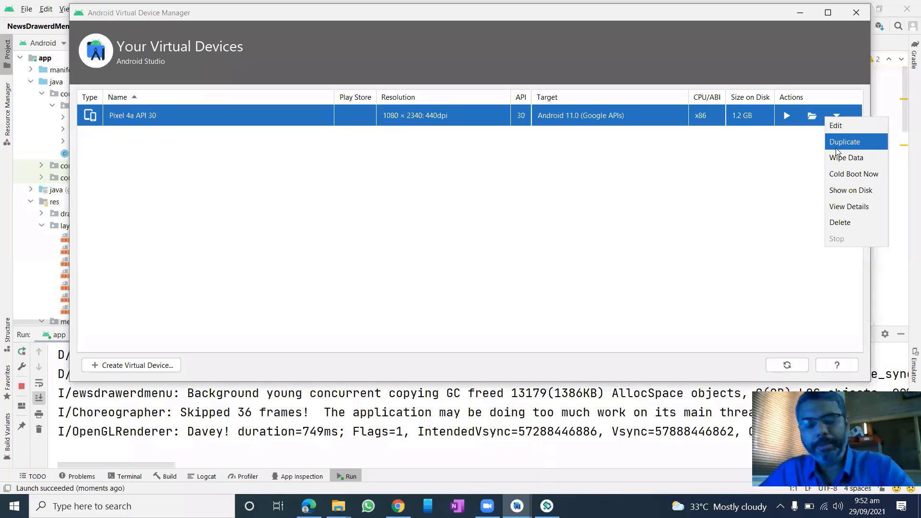
mouse_move(482, 285)
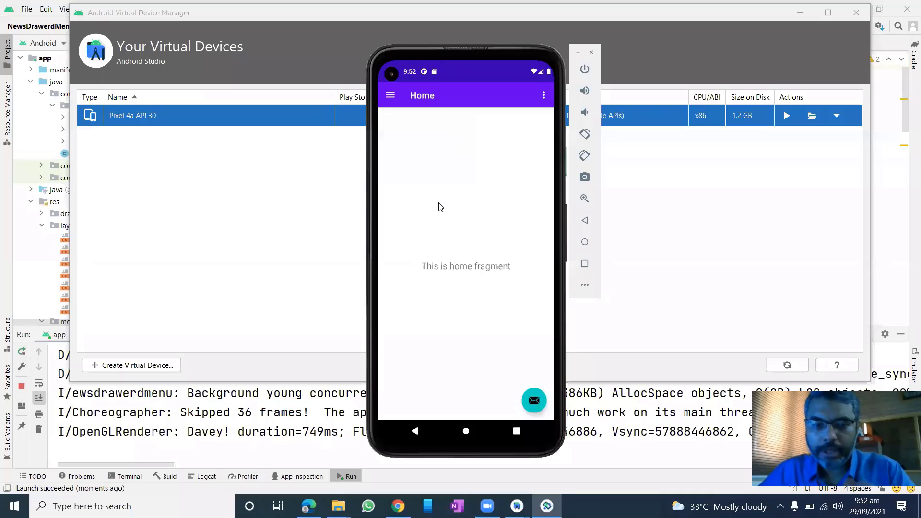
mouse_move(692, 6)
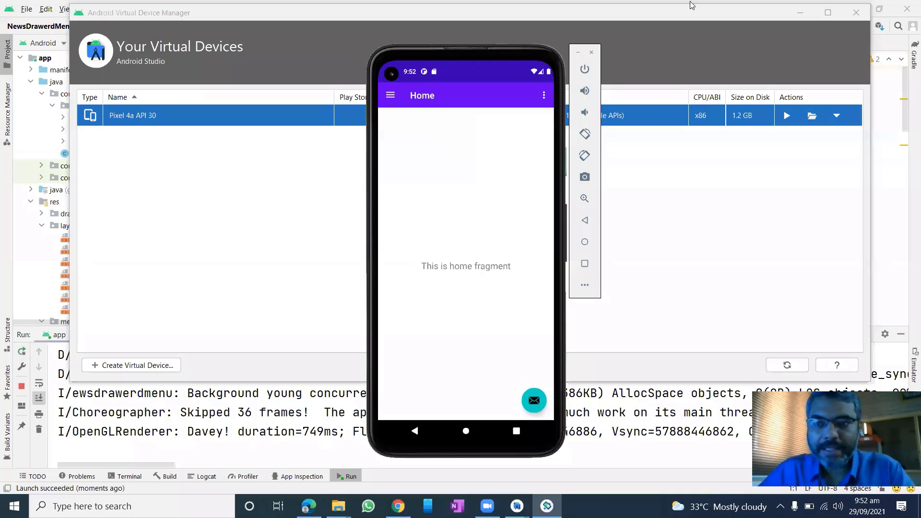